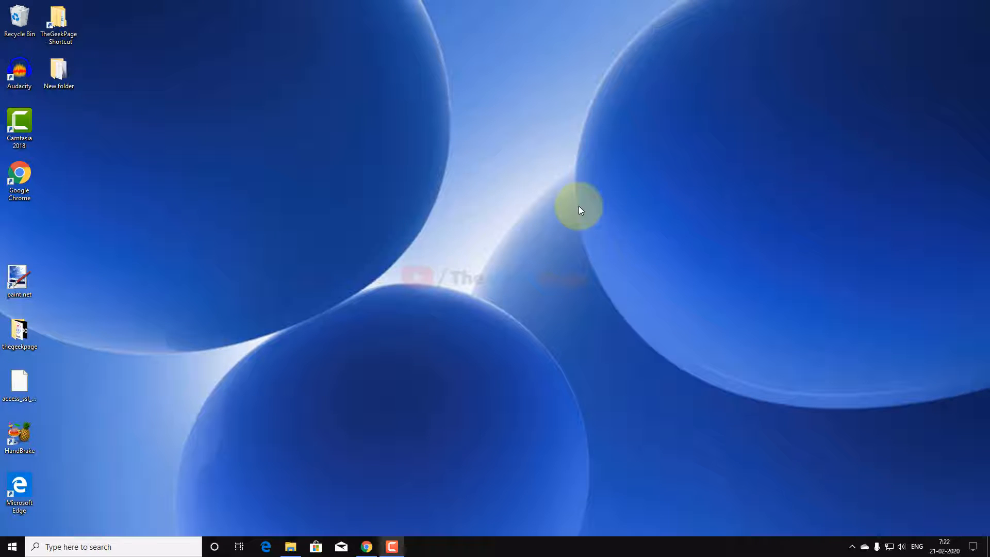
{"action": "mouse_move", "coordinate": [146, 264]}
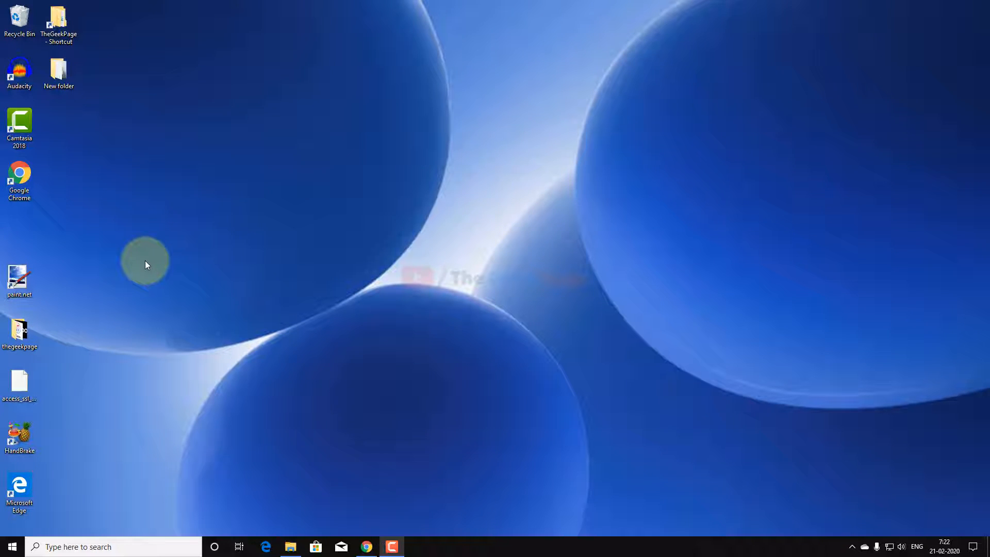
{"action": "mouse_move", "coordinate": [170, 343]}
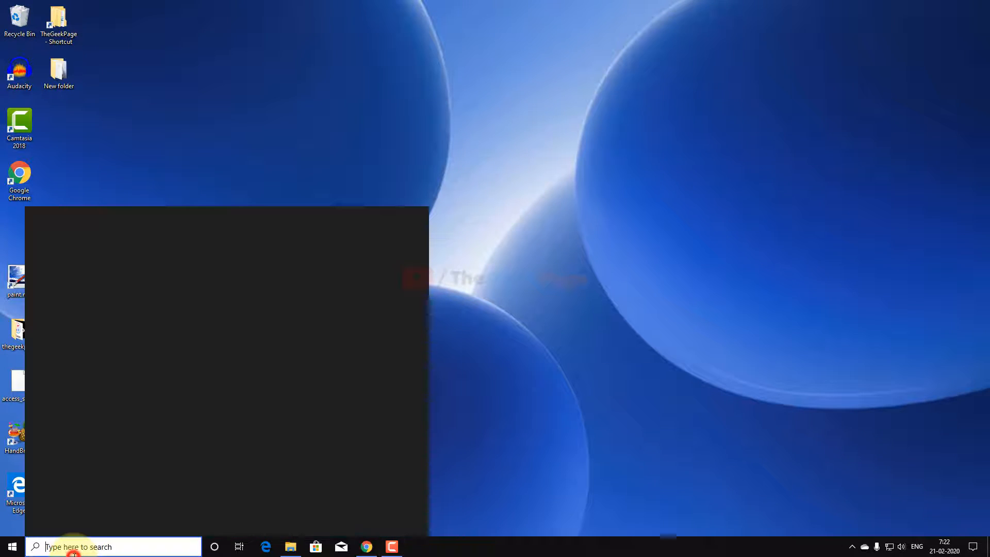
Search for CMD to launch an administrator Command Prompt
{"action": "type", "text": "CMD"}
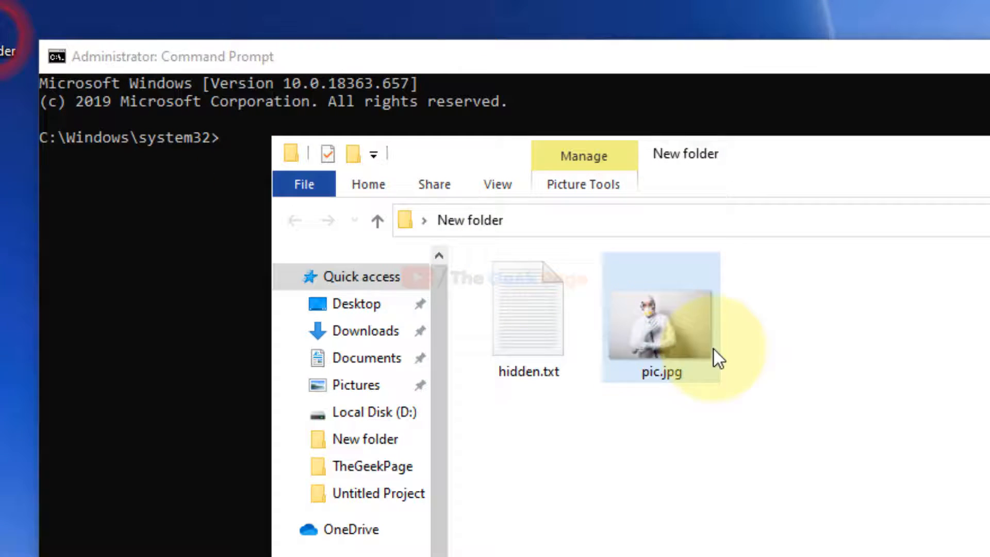
{"action": "mouse_move", "coordinate": [698, 440]}
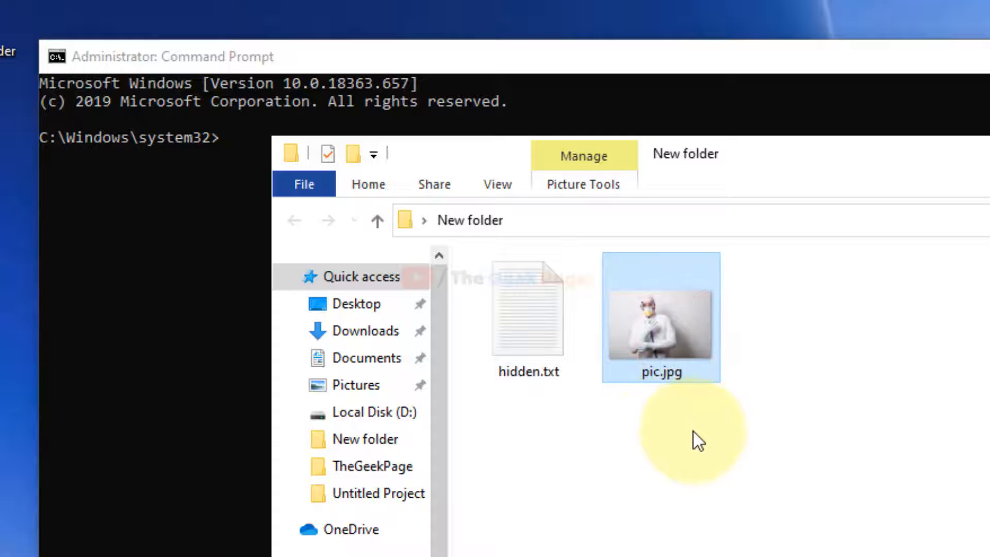
{"action": "mouse_move", "coordinate": [705, 387]}
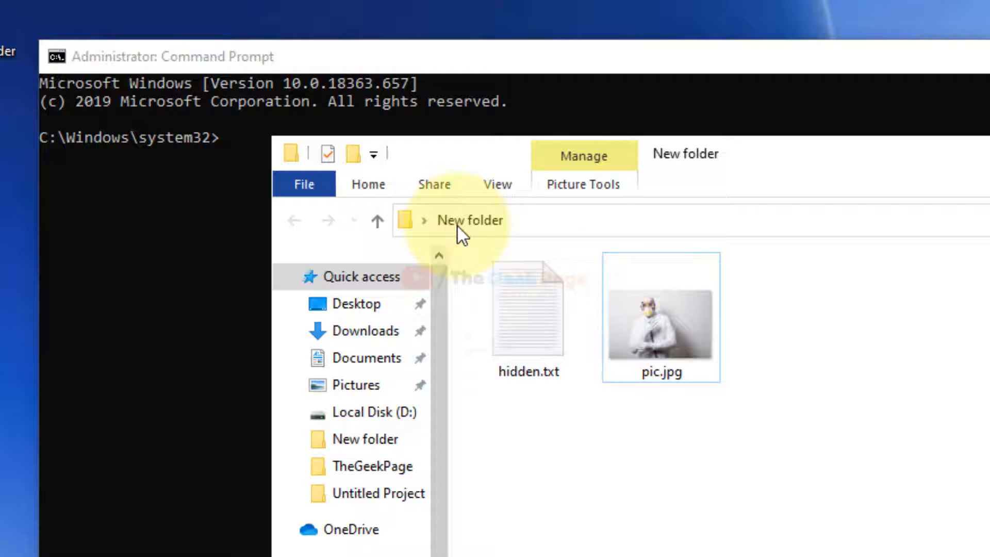
{"action": "mouse_move", "coordinate": [564, 237]}
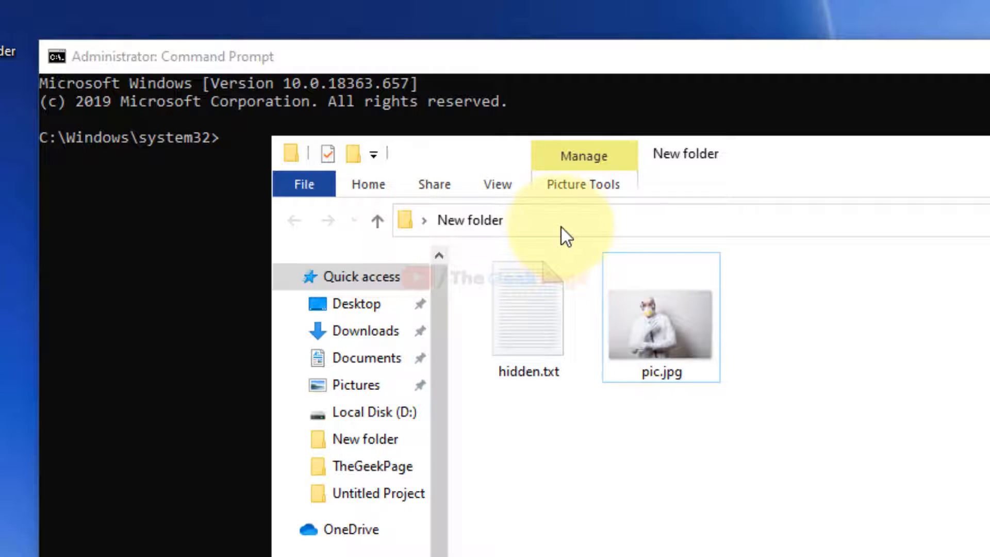
Copy the full folder path C:\Users\Dell\Desktop\New folder from the address bar
{"action": "left_click", "coordinate": [470, 221]}
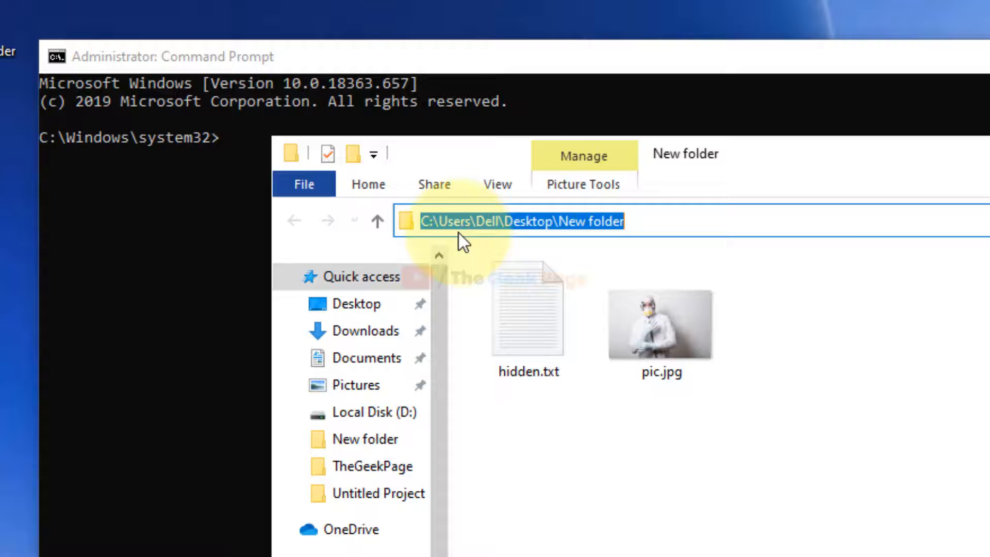
{"action": "right_click", "coordinate": [518, 220]}
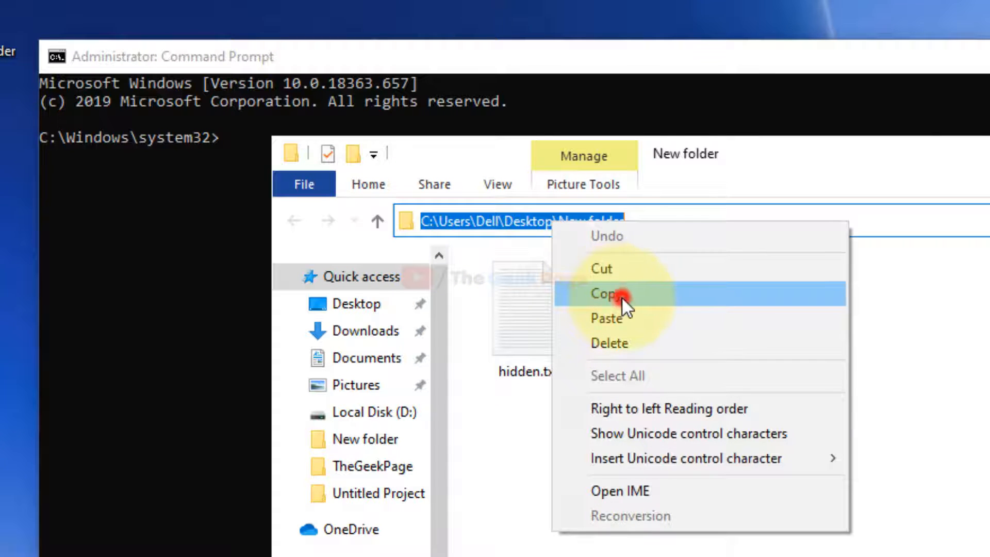
{"action": "left_click", "coordinate": [606, 293]}
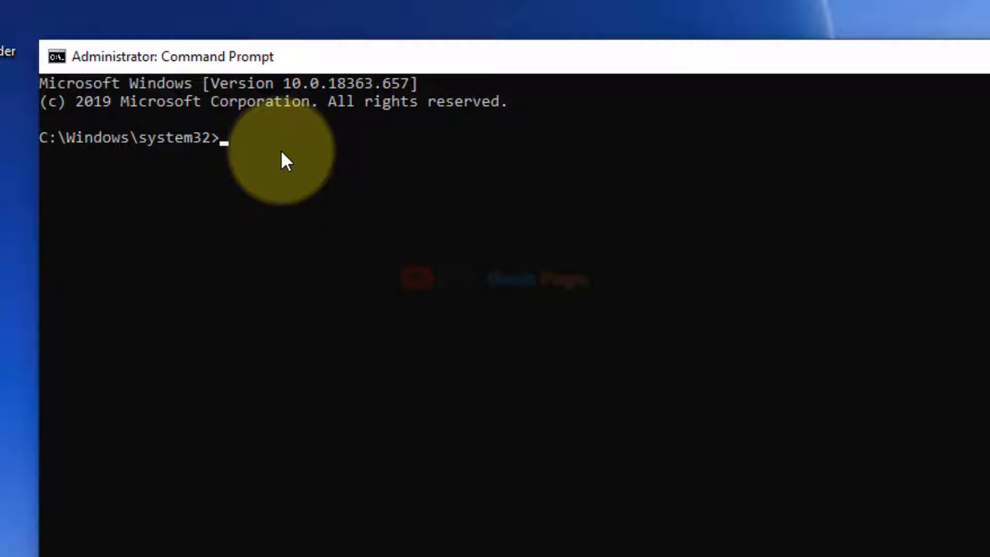
Change directory to C:\Users\Dell\Desktop\New folder using CD
{"action": "type", "text": "CD"}
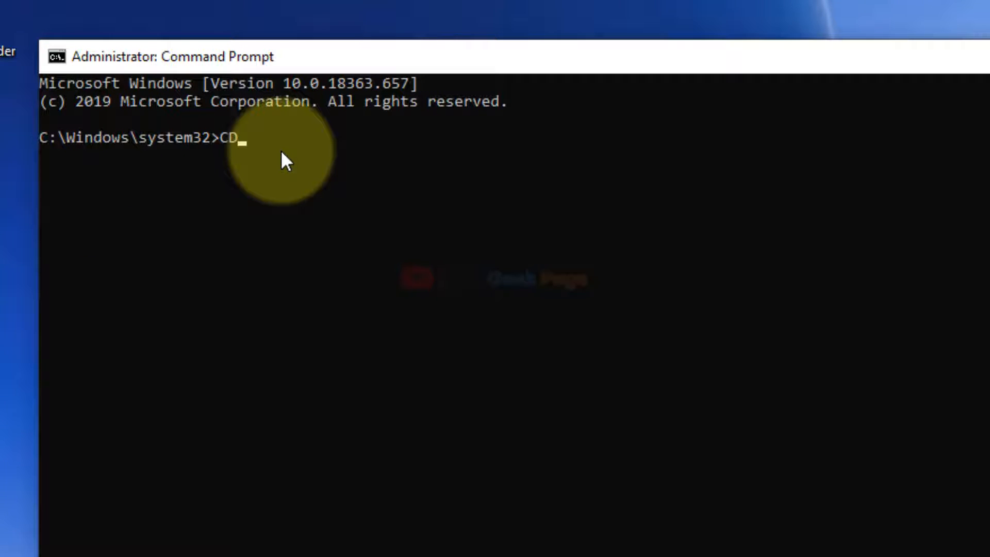
{"action": "type", "text": "C:\\Users\\Dell\\Desktop\\New folder"}
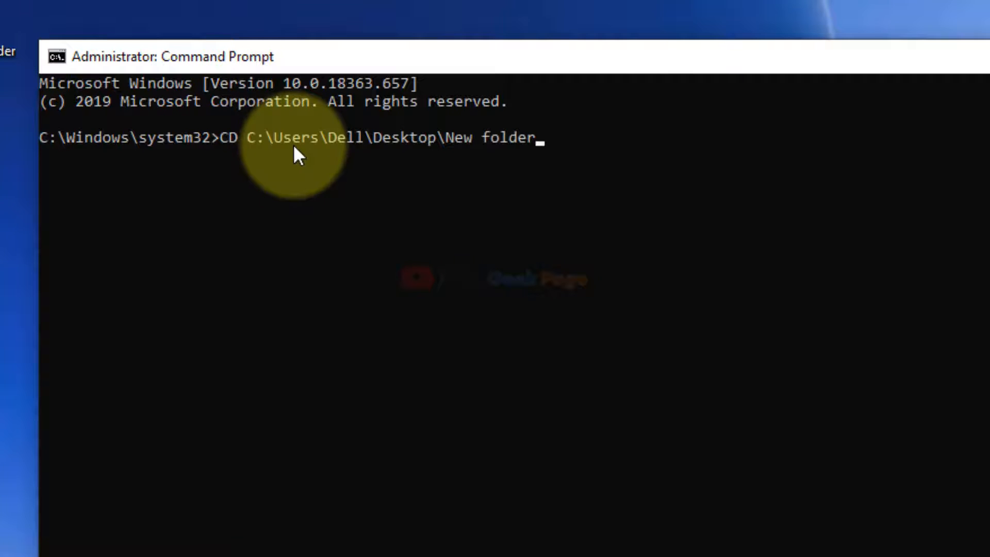
{"action": "key", "text": "Return"}
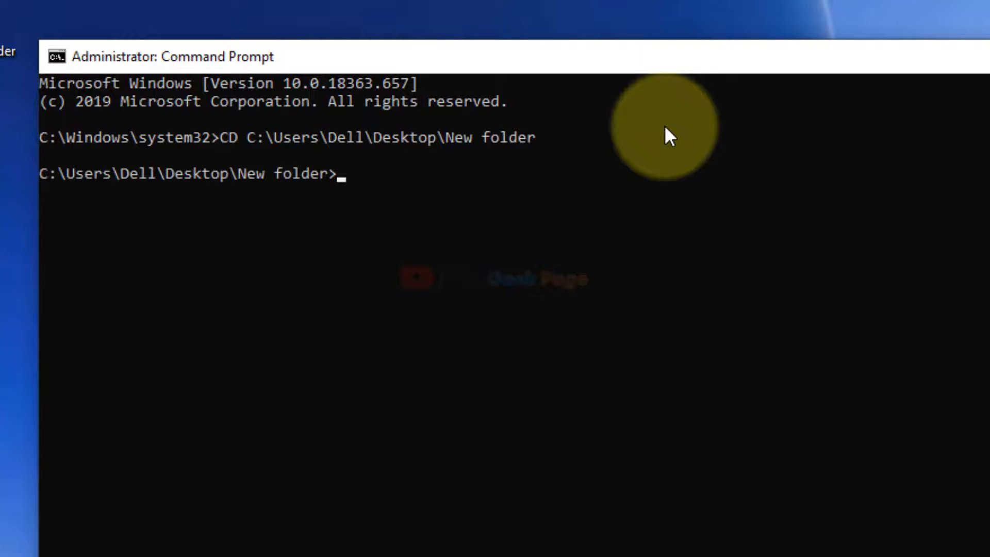
{"action": "mouse_move", "coordinate": [410, 196]}
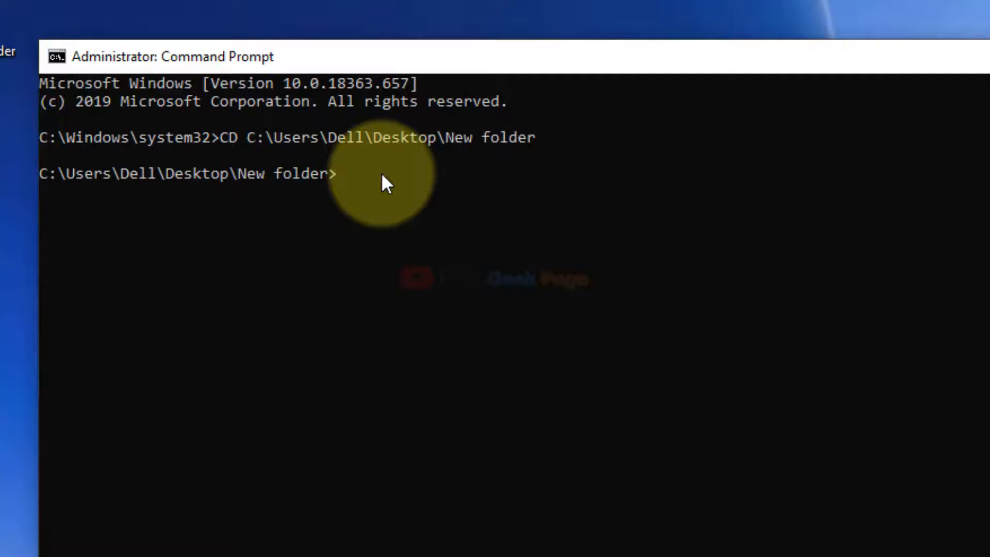
Begin a ren command, then copy the file name pic.jpg from File Explorer
{"action": "type", "text": "r"}
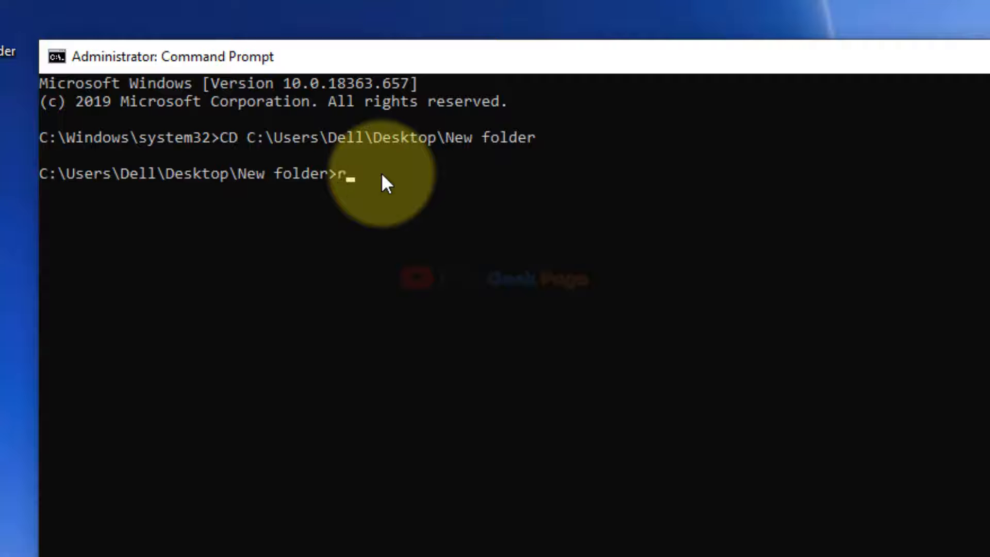
{"action": "type", "text": "en"}
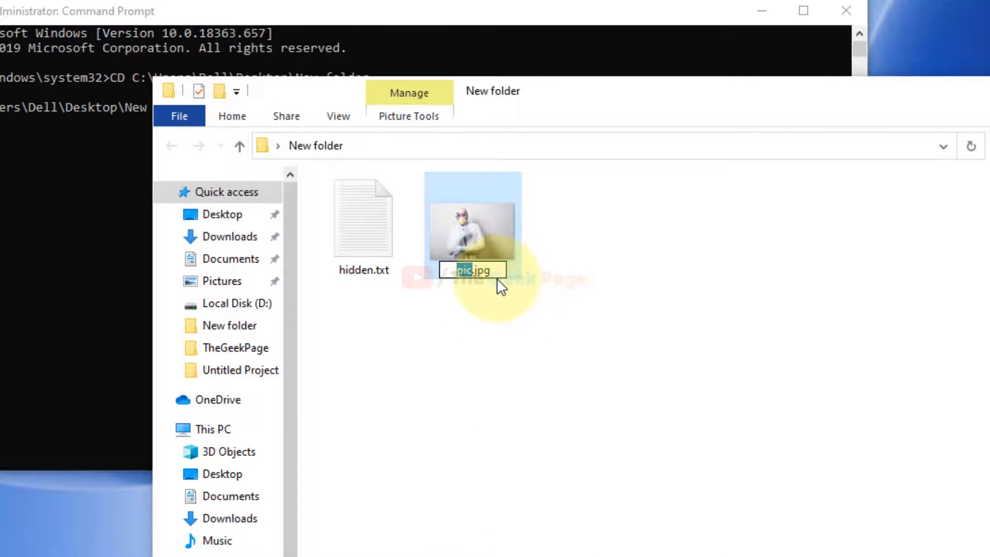
{"action": "right_click", "coordinate": [473, 270]}
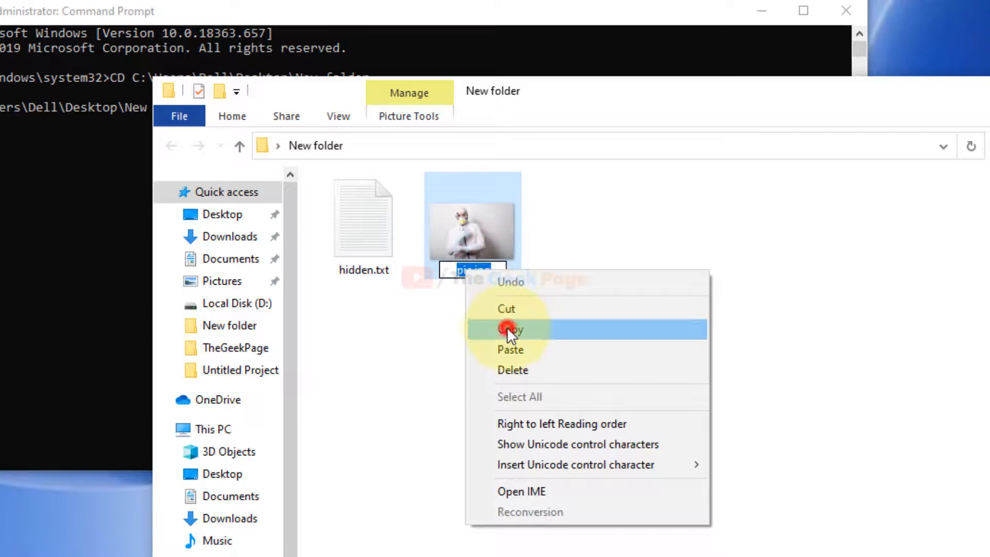
{"action": "left_click", "coordinate": [511, 329]}
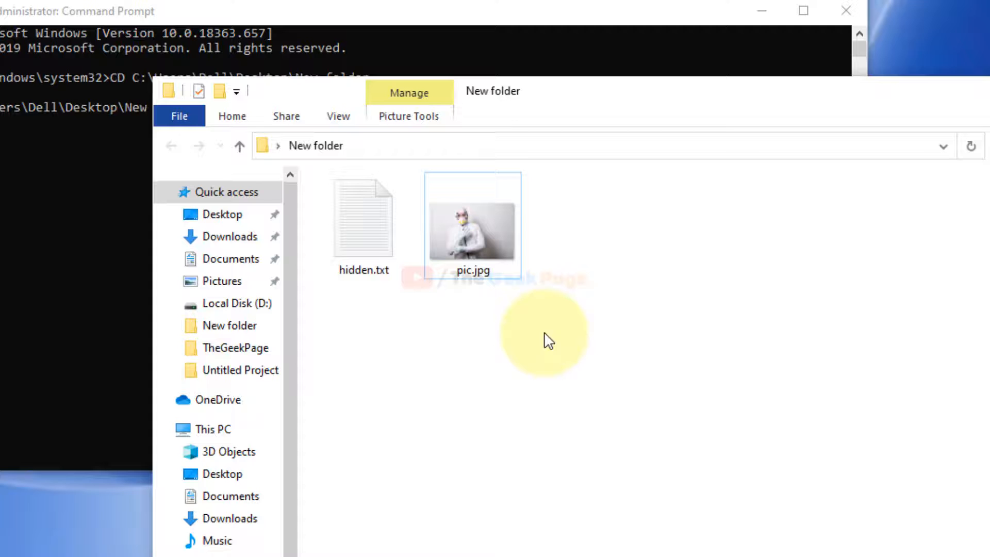
{"action": "mouse_move", "coordinate": [473, 223]}
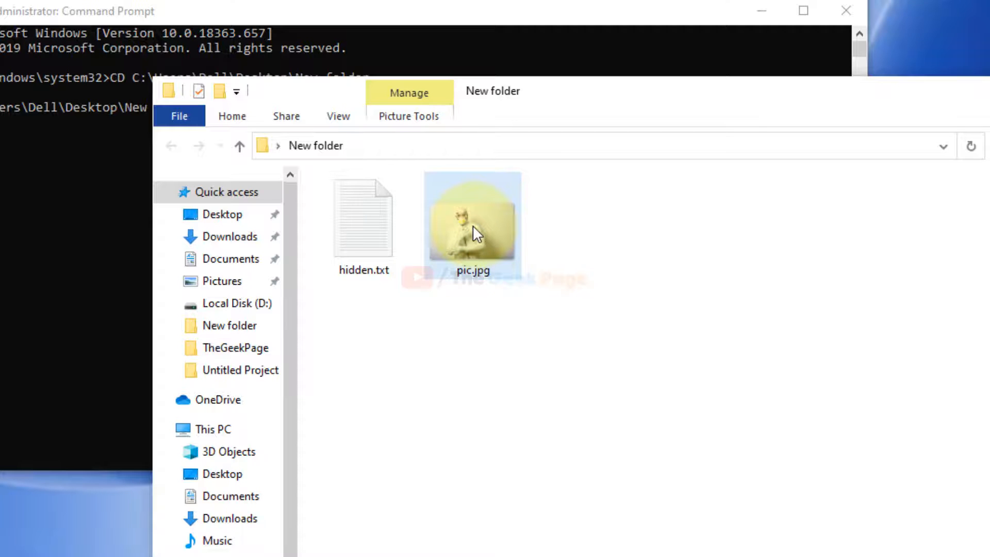
{"action": "mouse_move", "coordinate": [472, 227]}
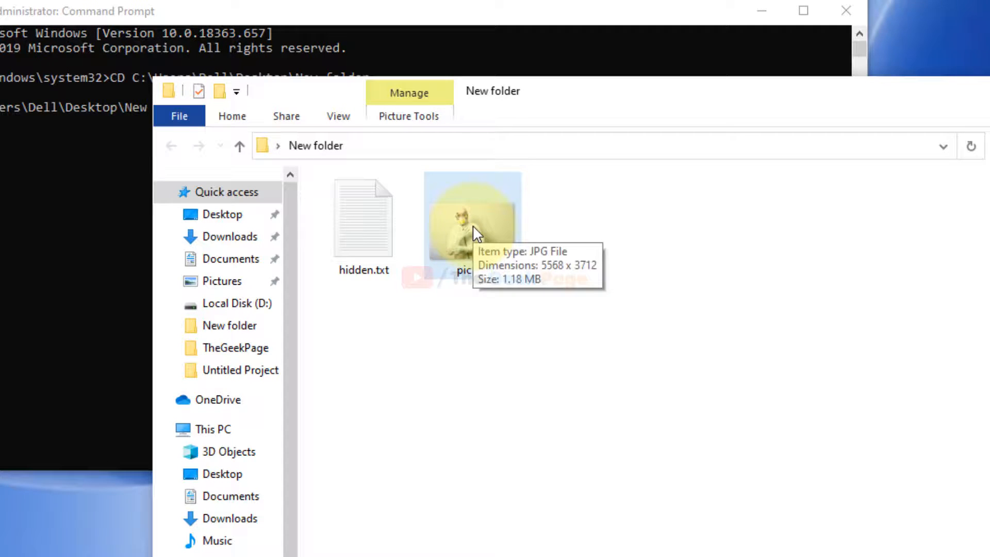
{"action": "left_click", "coordinate": [338, 116]}
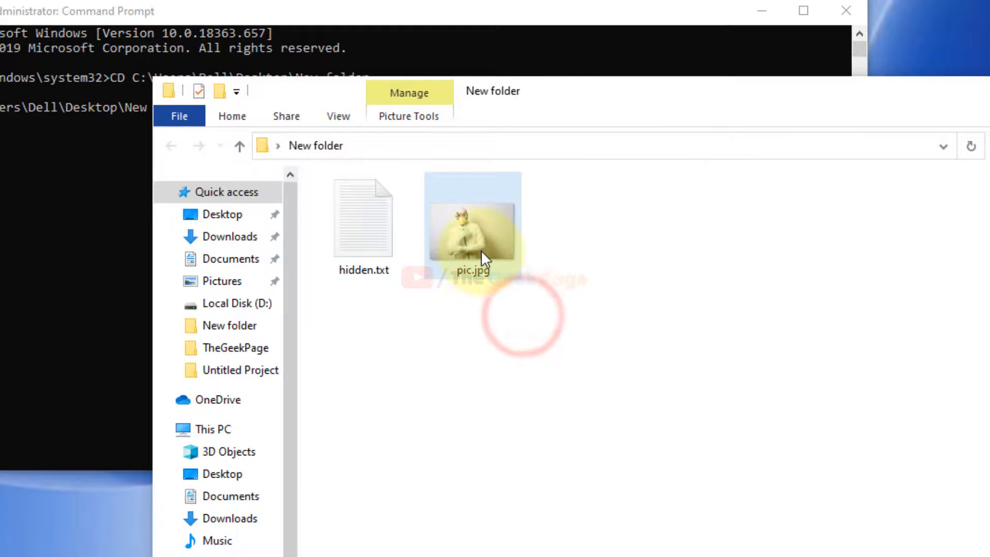
{"action": "left_click", "coordinate": [472, 255]}
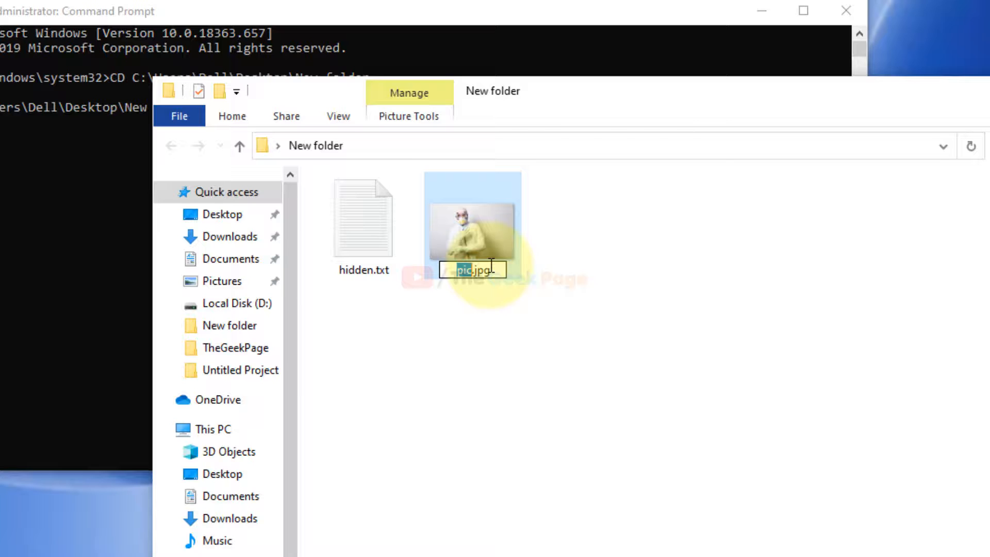
{"action": "right_click", "coordinate": [473, 270]}
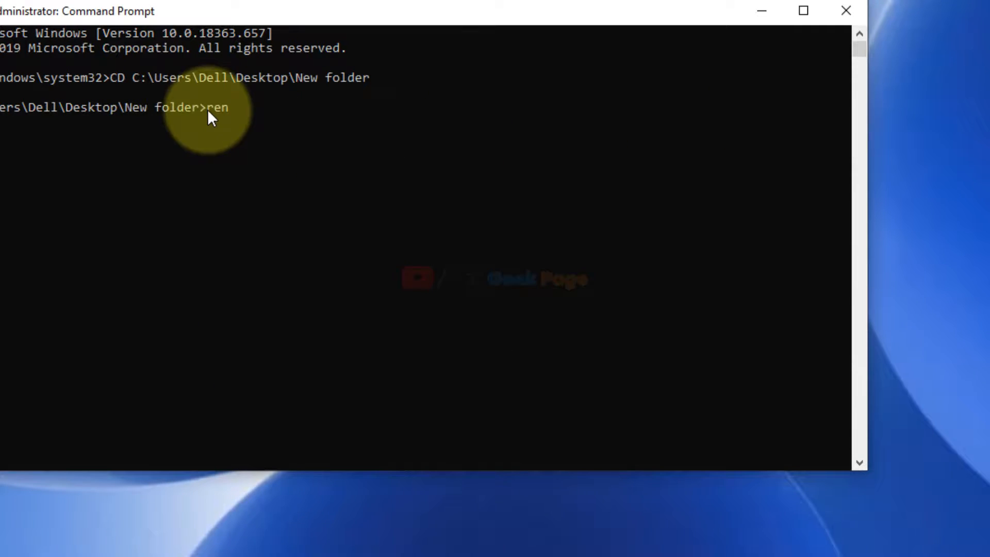
{"action": "mouse_move", "coordinate": [247, 120]}
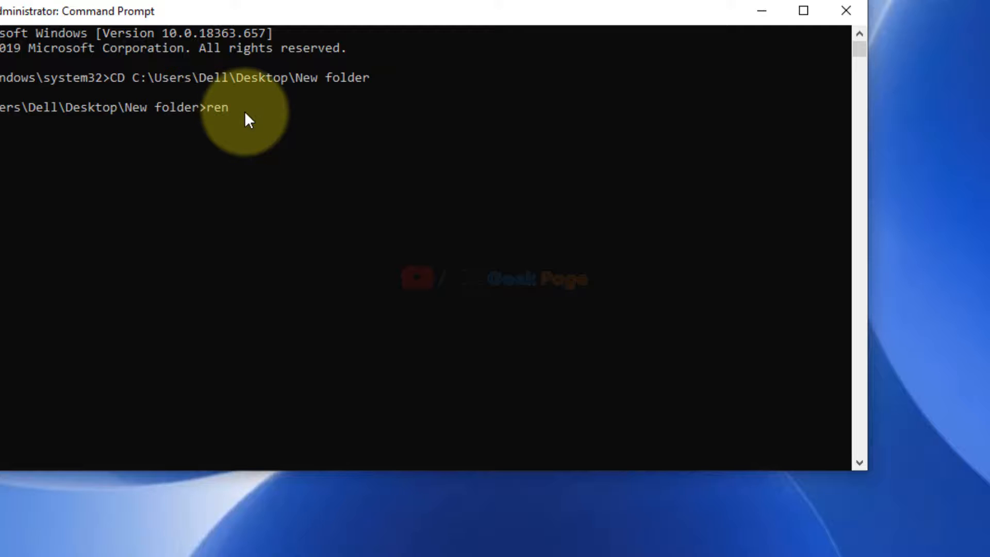
Run ren pic.jpg newpic.png to rename the picture
{"action": "type", "text": "pic.jpg"}
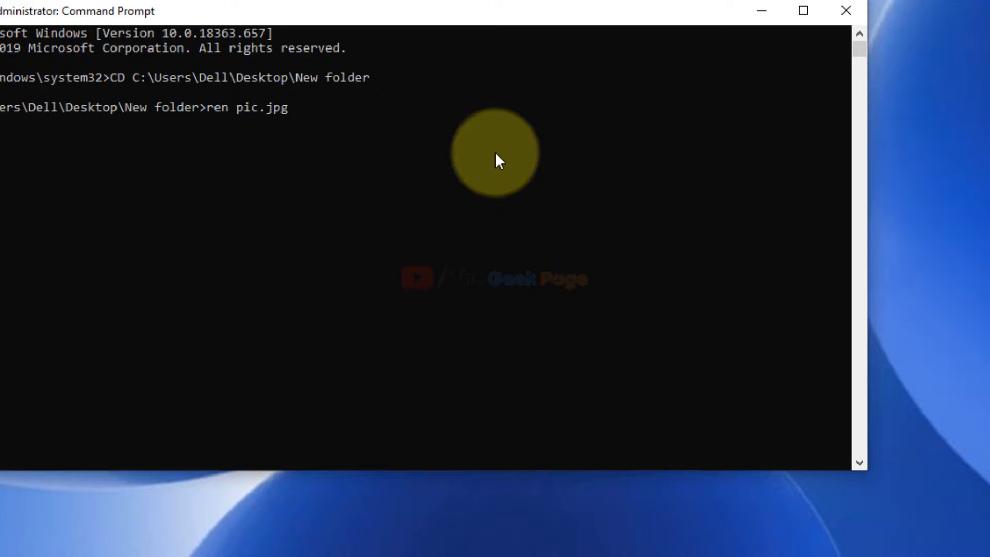
{"action": "type", "text": "newpi"}
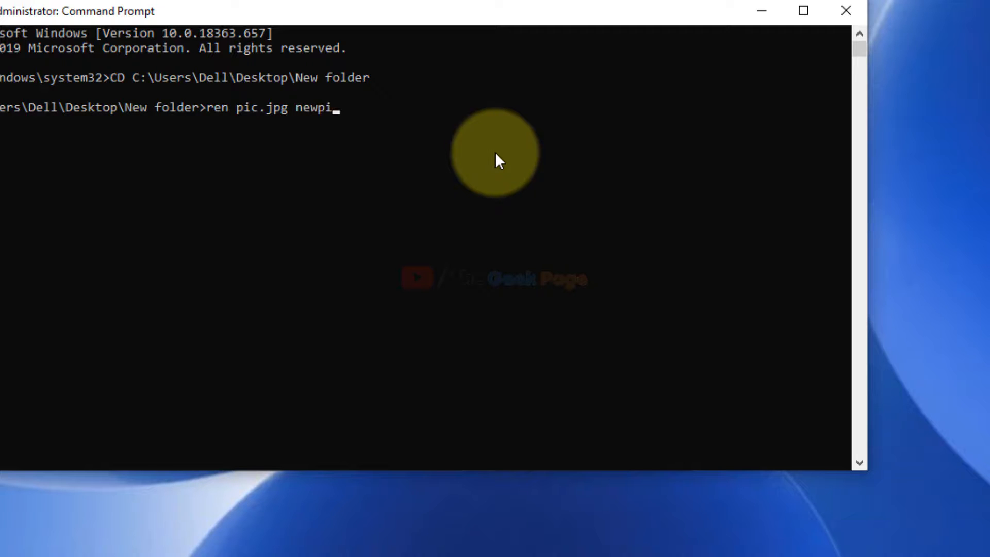
{"action": "type", "text": "c.png"}
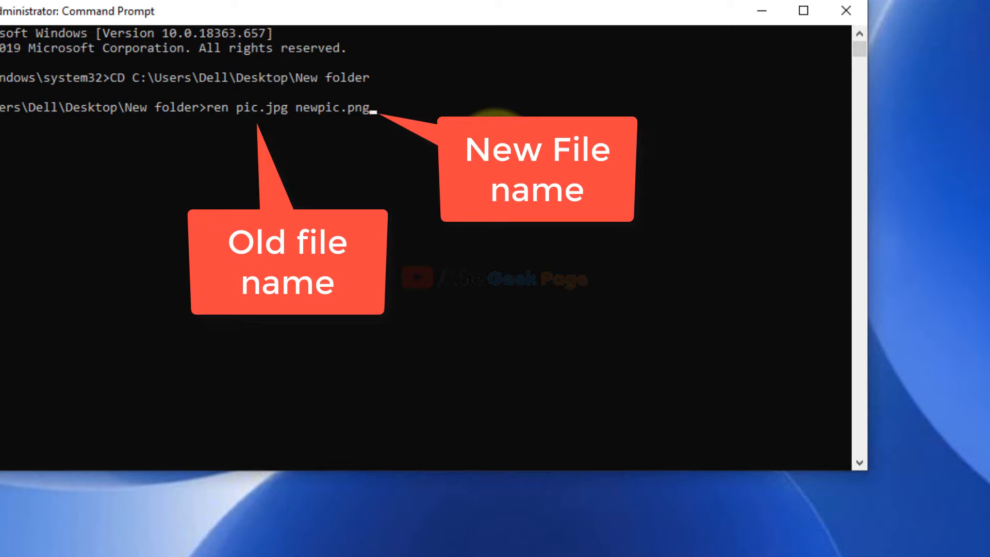
{"action": "key", "text": "Return"}
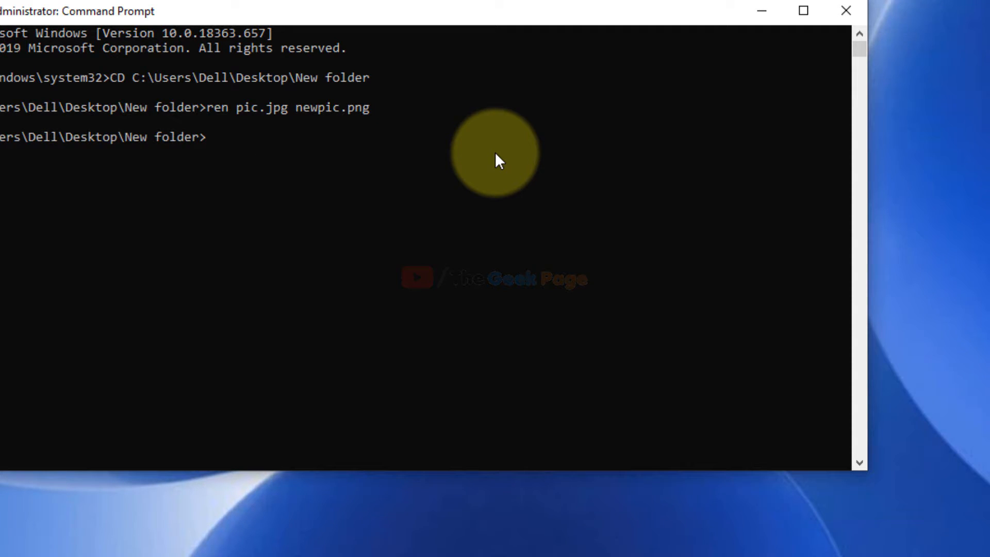